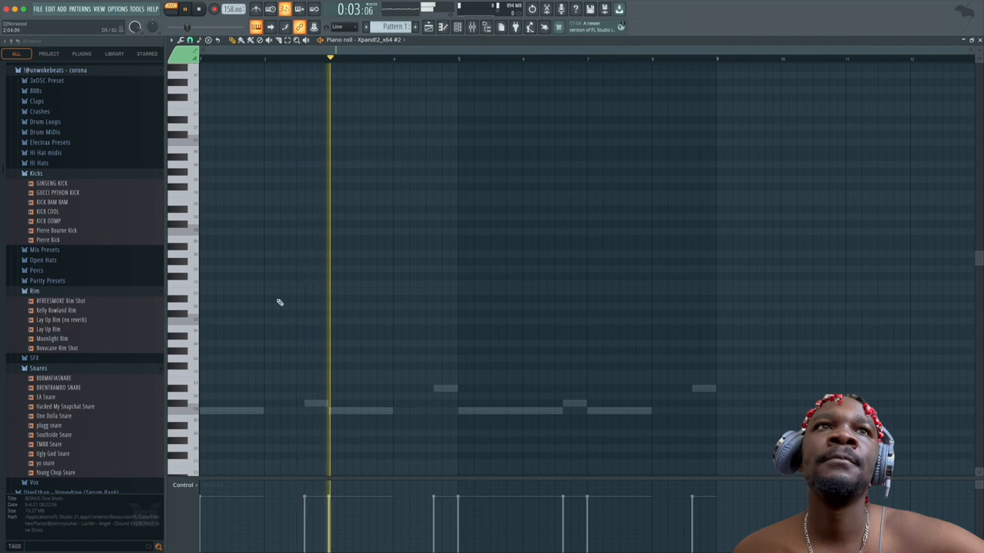
Step: Draw a stacked two-row melody over bars 1–4 in Xpand!2 #2, adjusting note length and position
click(184, 9)
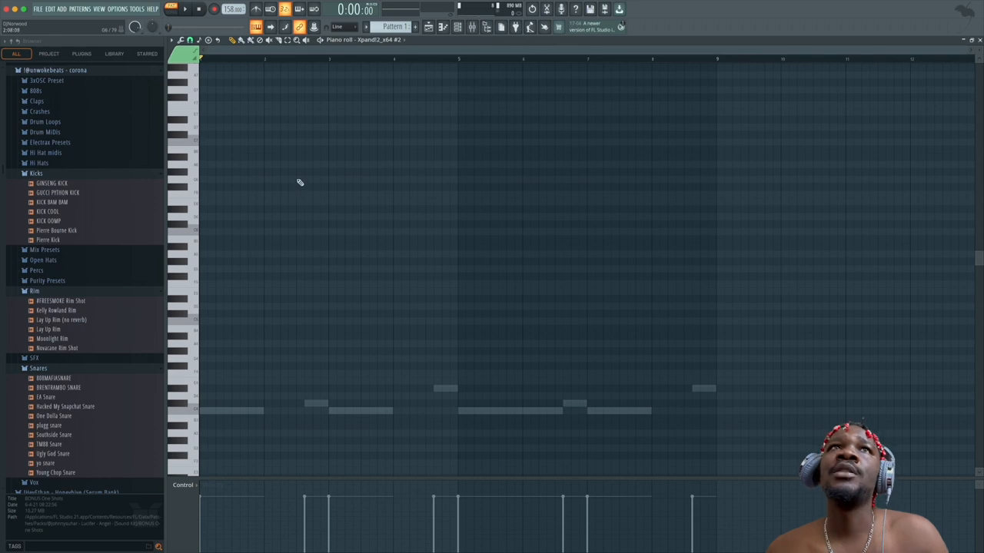
mouse_move(247, 151)
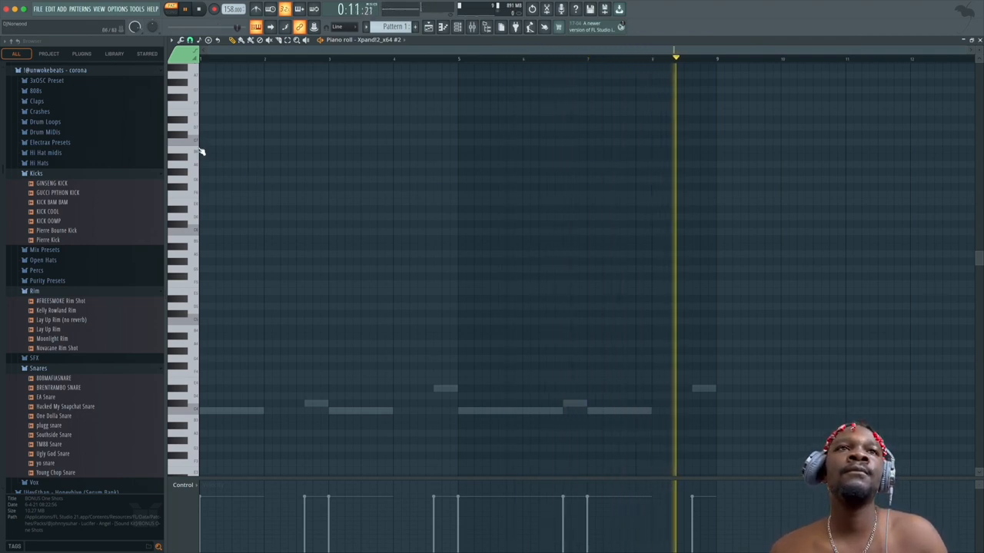
click(230, 150)
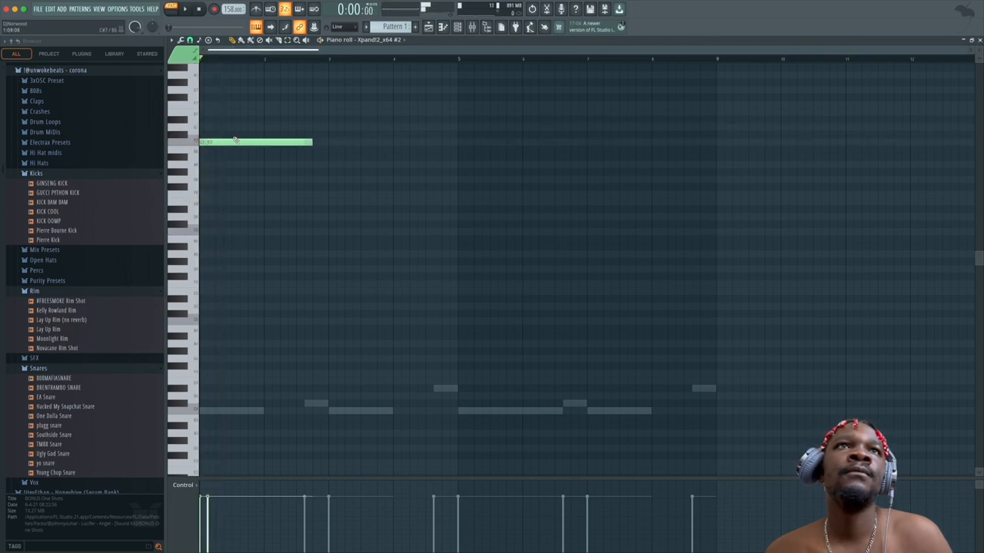
click(273, 164)
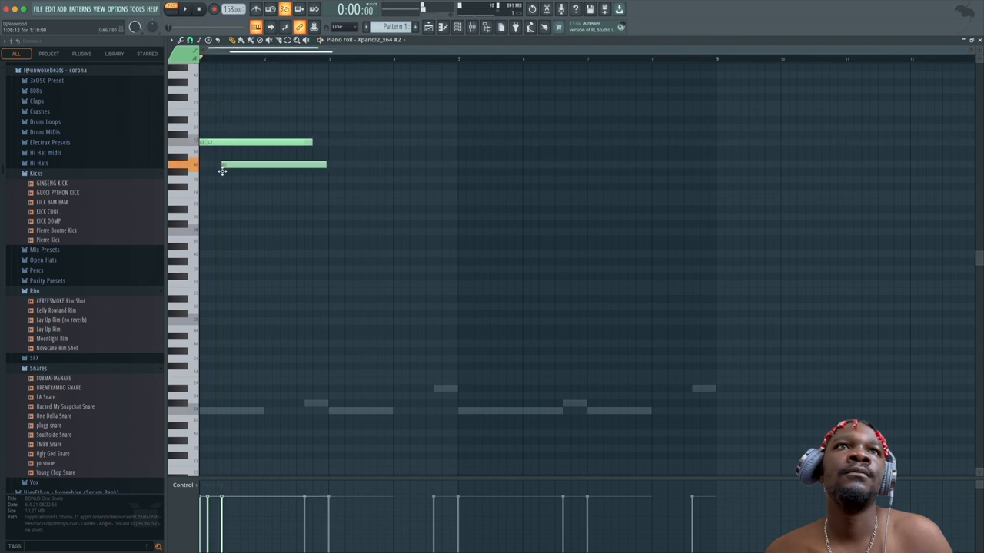
drag(269, 164, 275, 179)
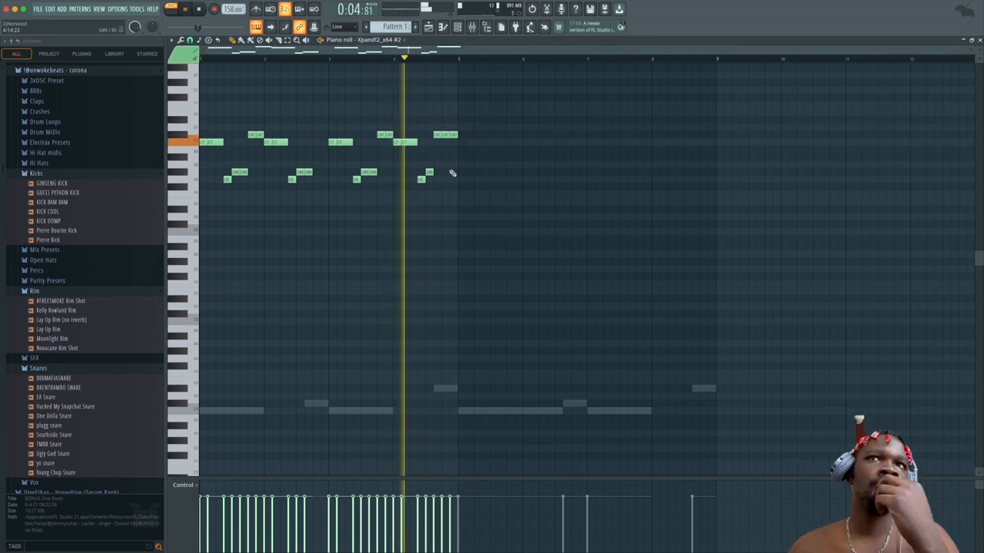
key(space)
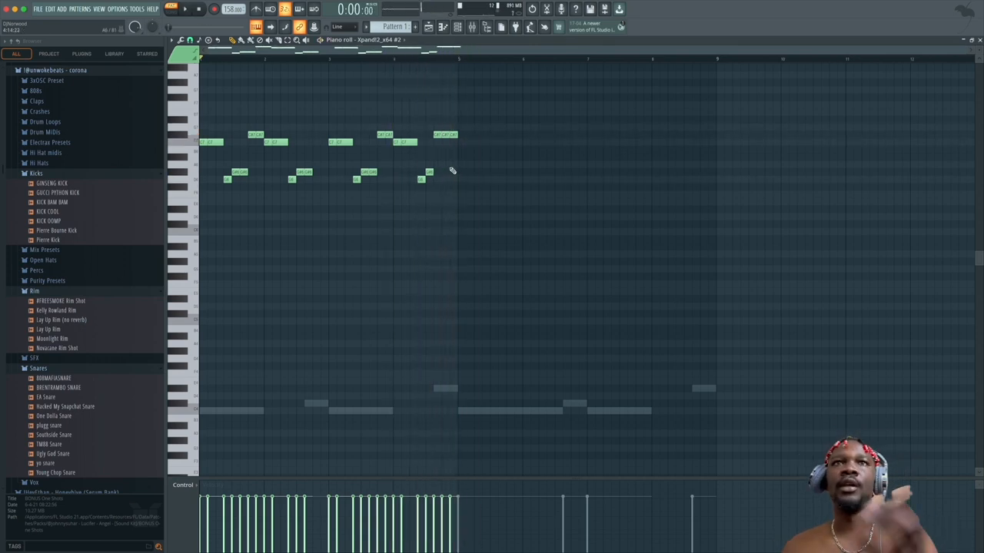
click(458, 27)
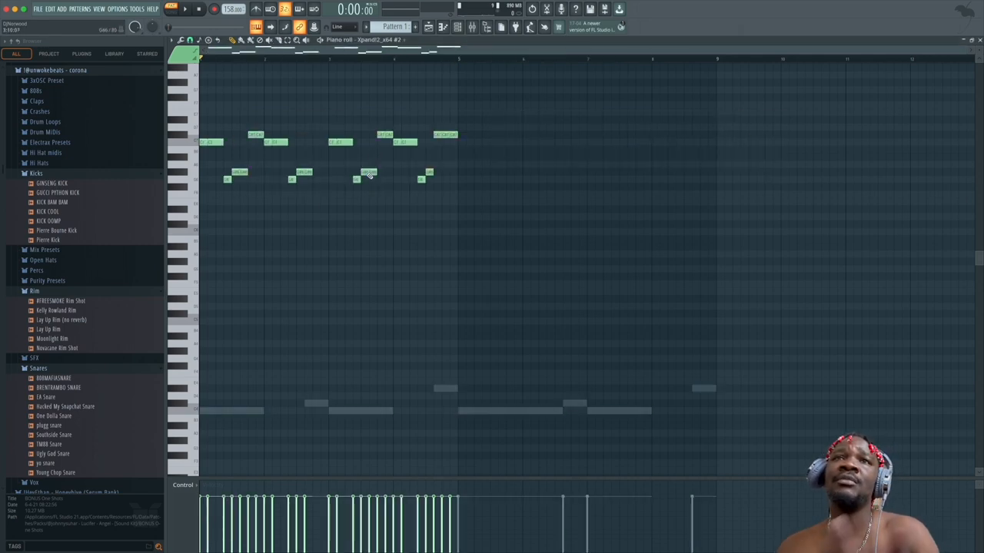
drag(199, 69, 497, 202)
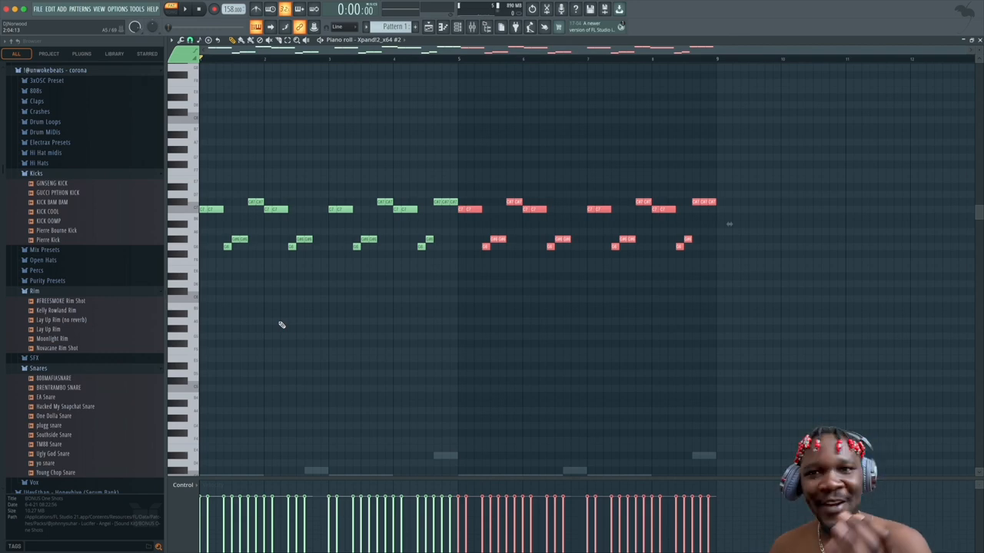
mouse_move(183, 87)
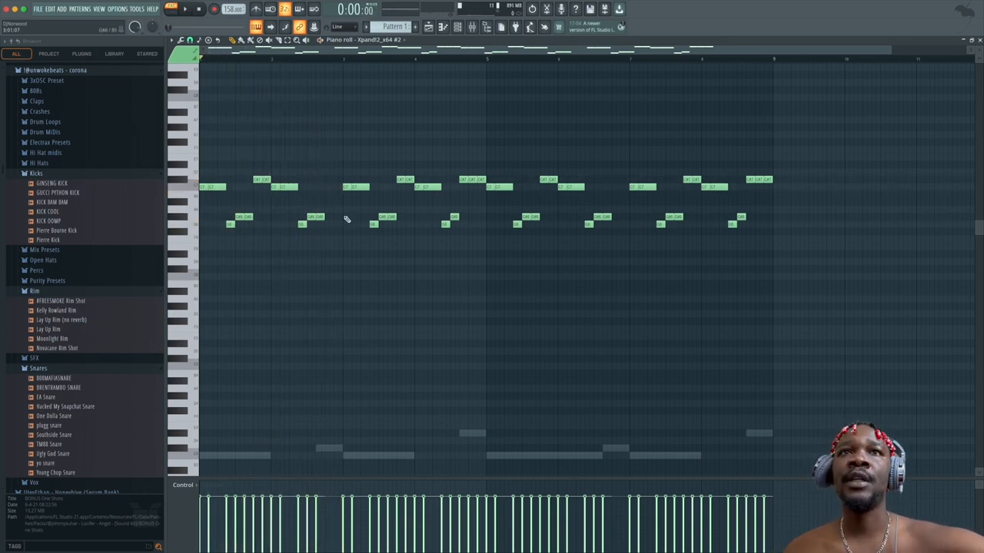
mouse_move(332, 222)
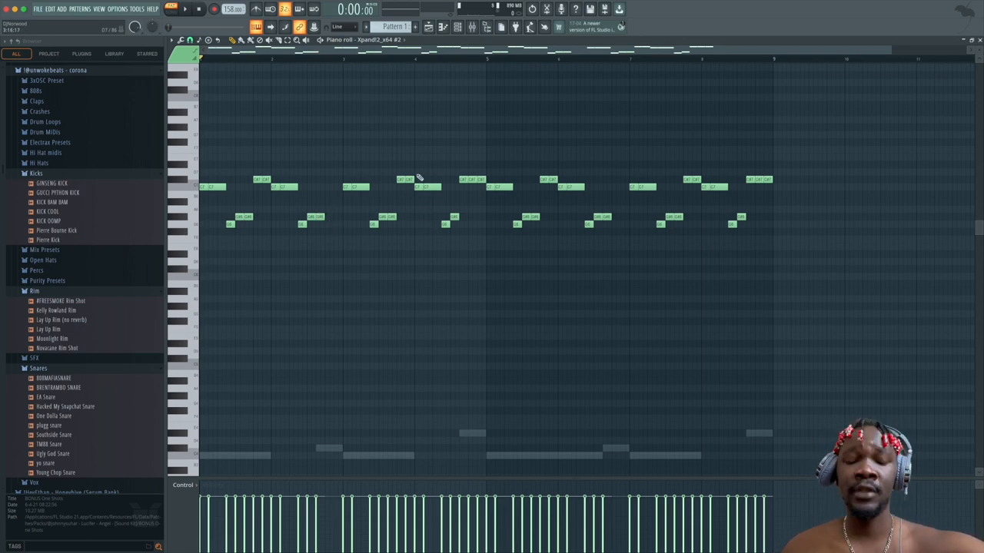
Step: Select a group of upper-row melody notes, then deselect them, leaving the melody unchanged
click(469, 179)
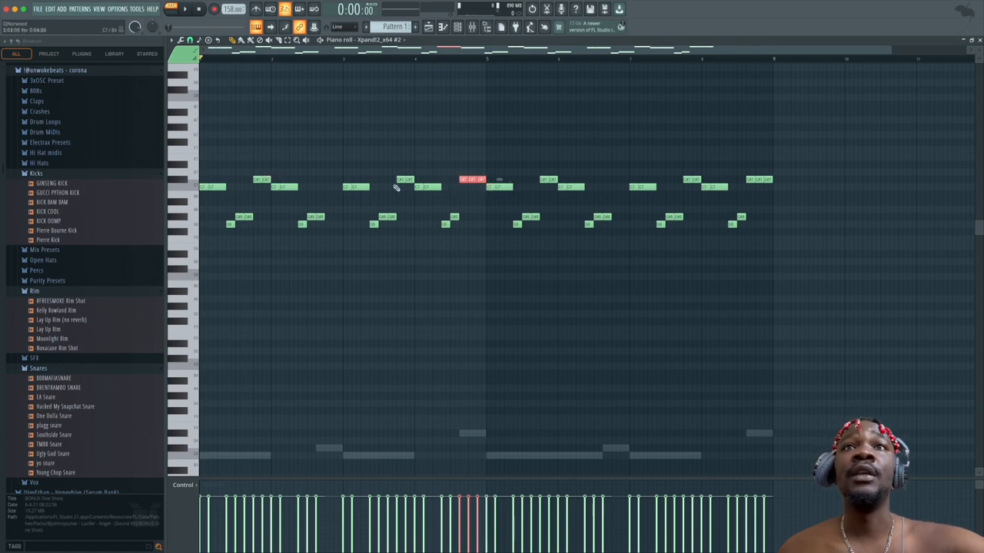
click(329, 185)
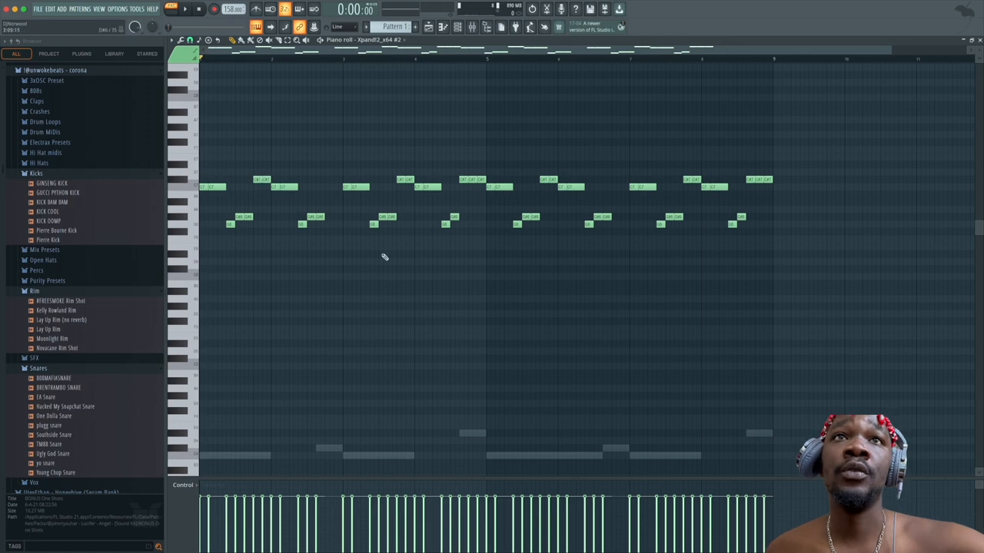
mouse_move(480, 200)
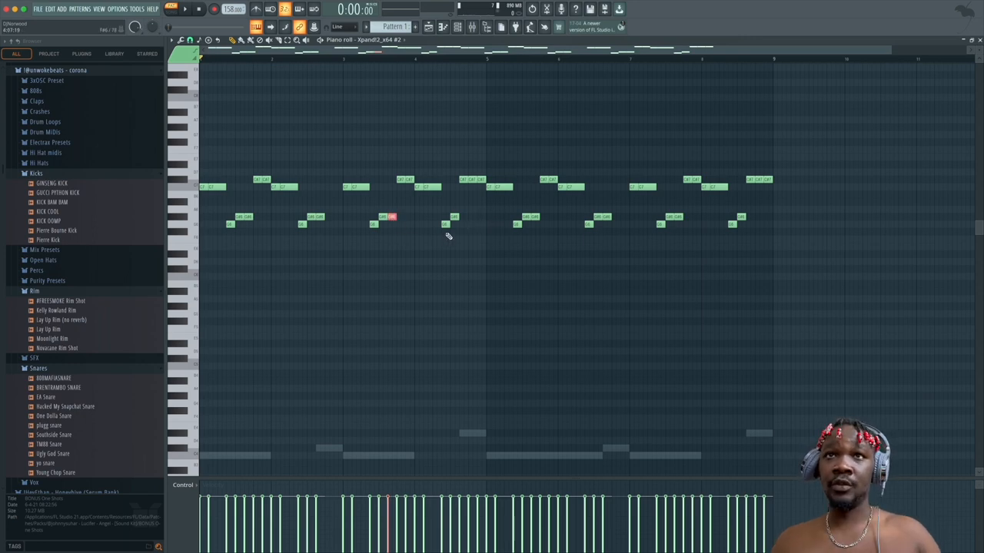
mouse_move(473, 256)
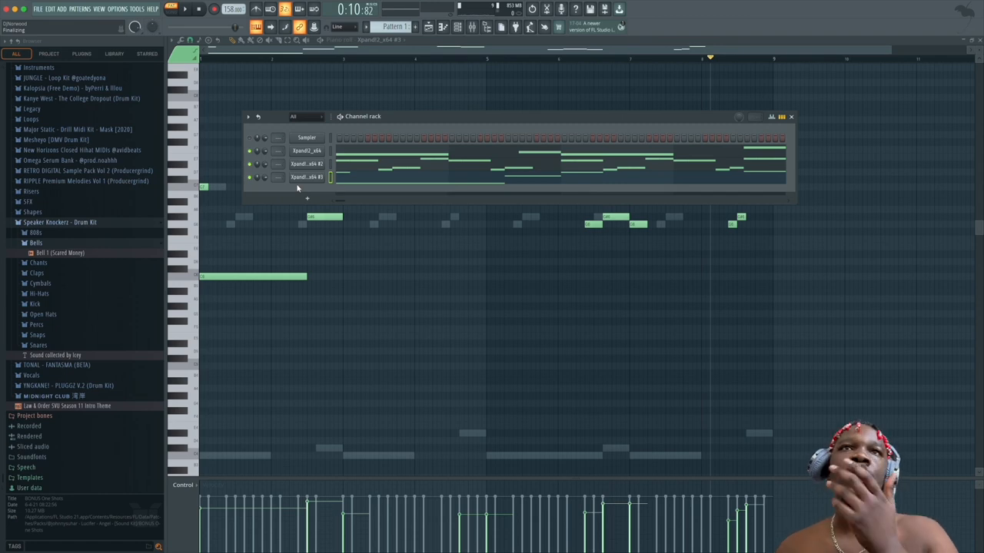
Step: Show the Xpand!2 #3 interface, add a fourth Xpand!2 channel and bring up its preset categories
click(306, 177)
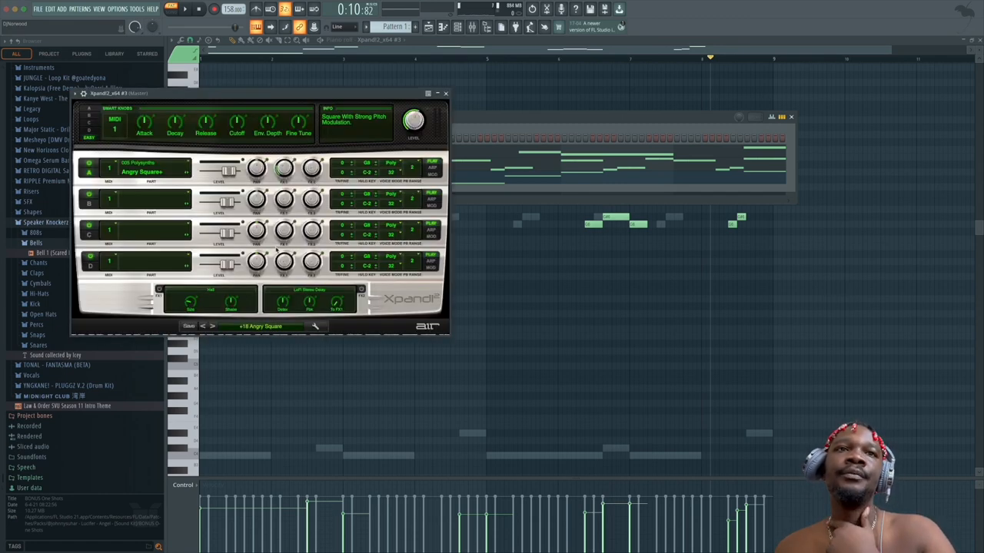
click(261, 326)
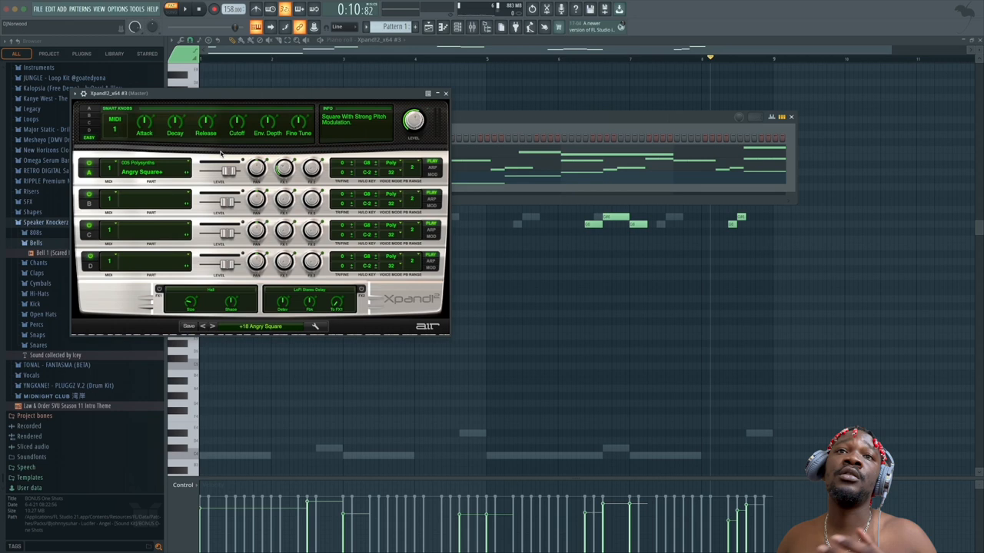
mouse_move(369, 178)
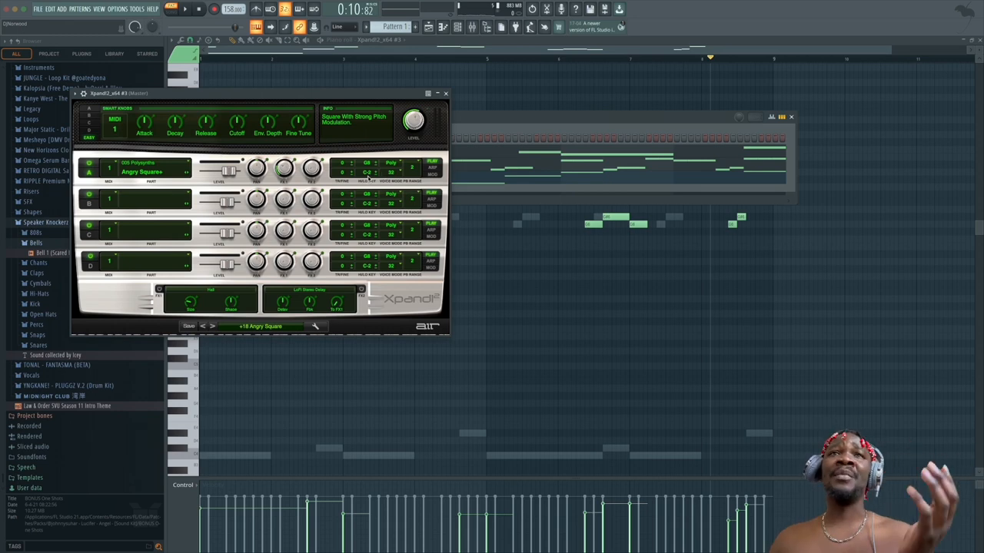
click(272, 337)
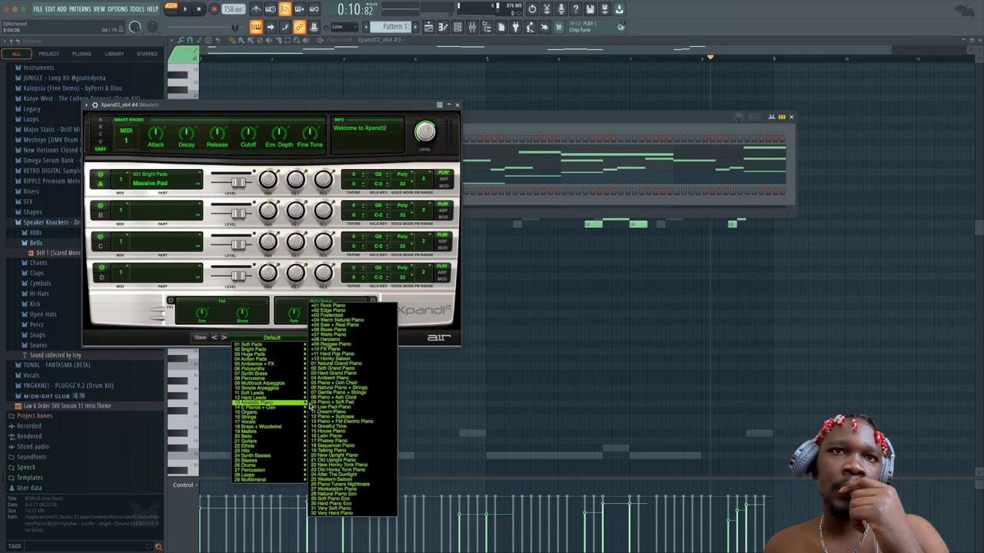
Step: Pick a preset for Xpand!2 #4 and draw long notes into its eight-bar line
click(457, 105)
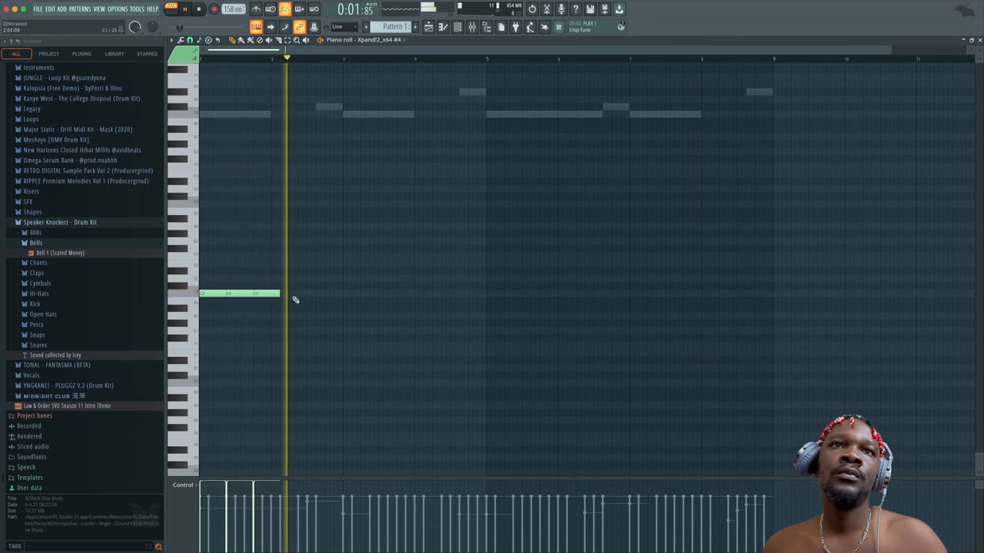
click(317, 294)
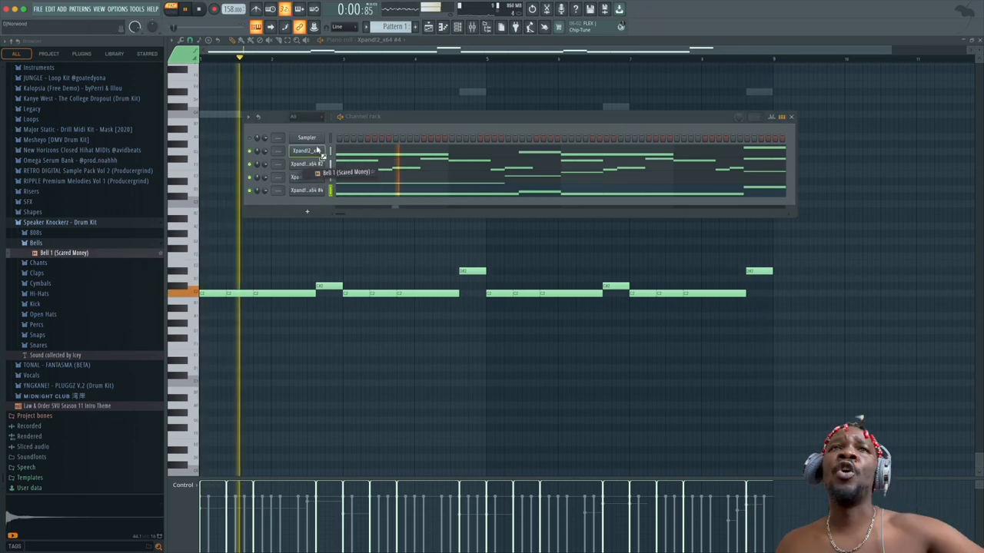
Step: Draw bell notes for Bell 1 (Scared Money), reselecting the bell channel from the channel list
right_click(306, 151)
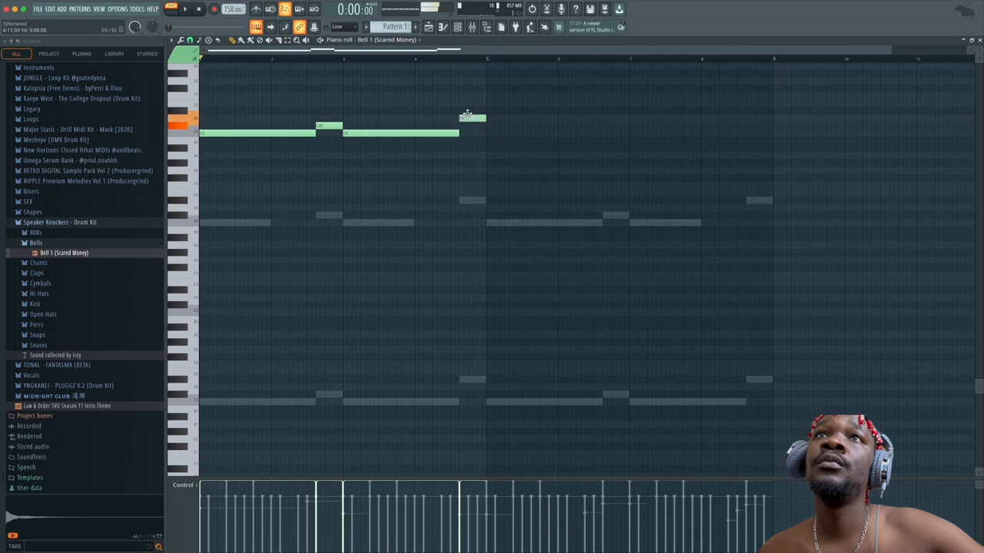
click(473, 117)
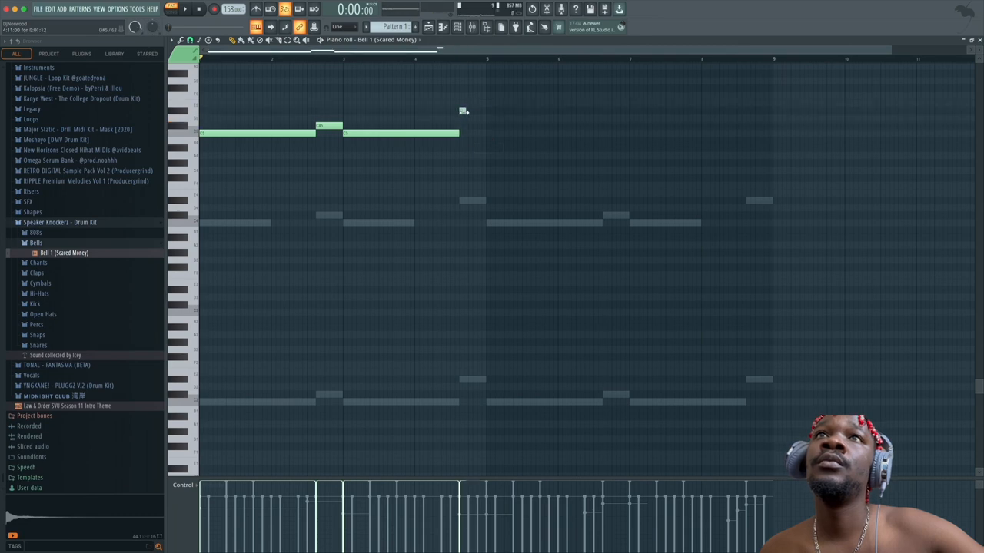
click(469, 112)
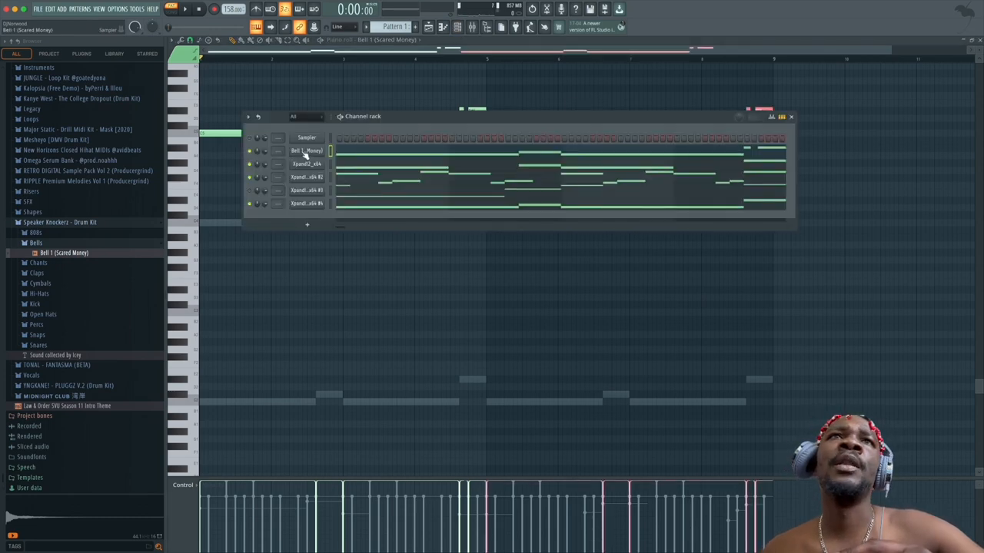
click(306, 150)
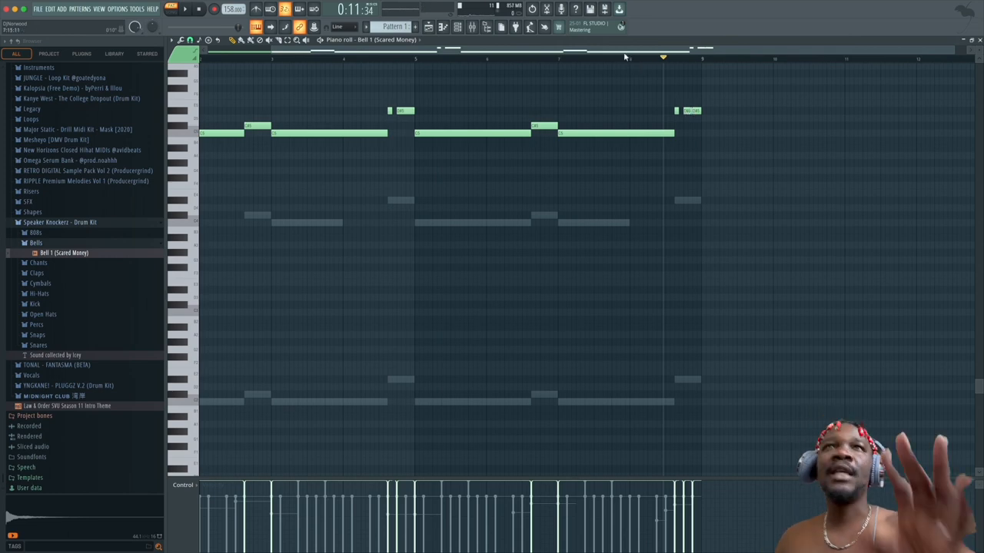
Step: Stop playback, zoom the piano roll and show the Bell 1 channel's Sampler settings
key(space)
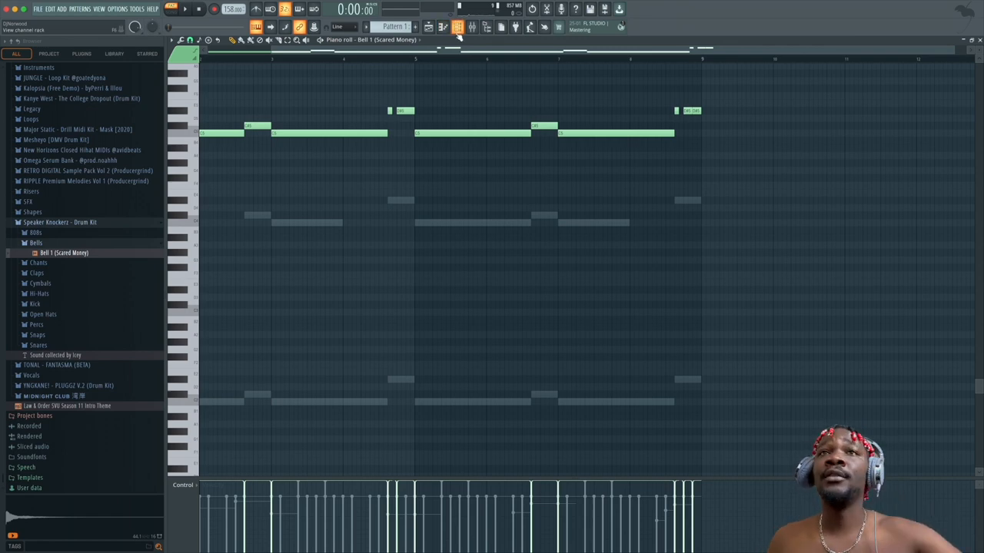
click(392, 110)
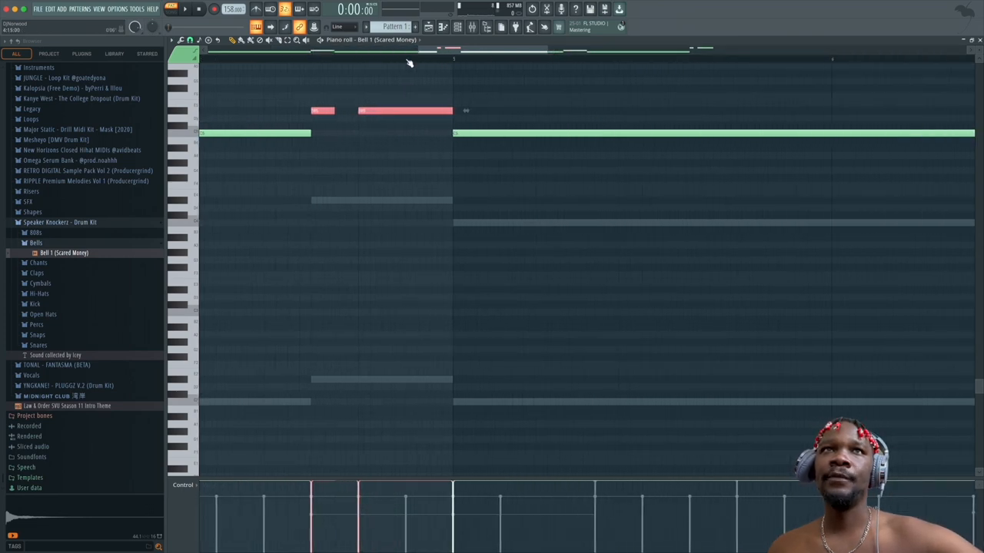
mouse_move(406, 72)
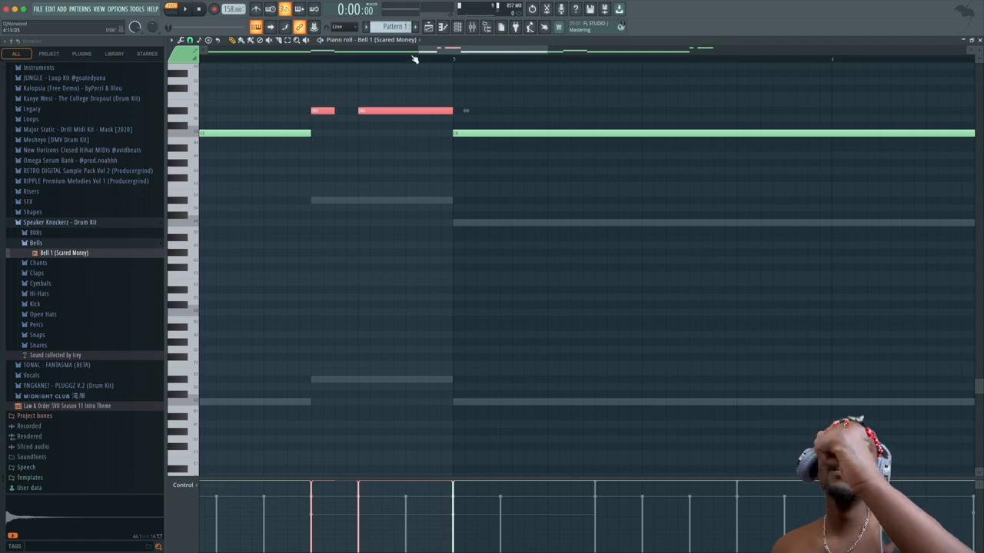
scroll(down, 3)
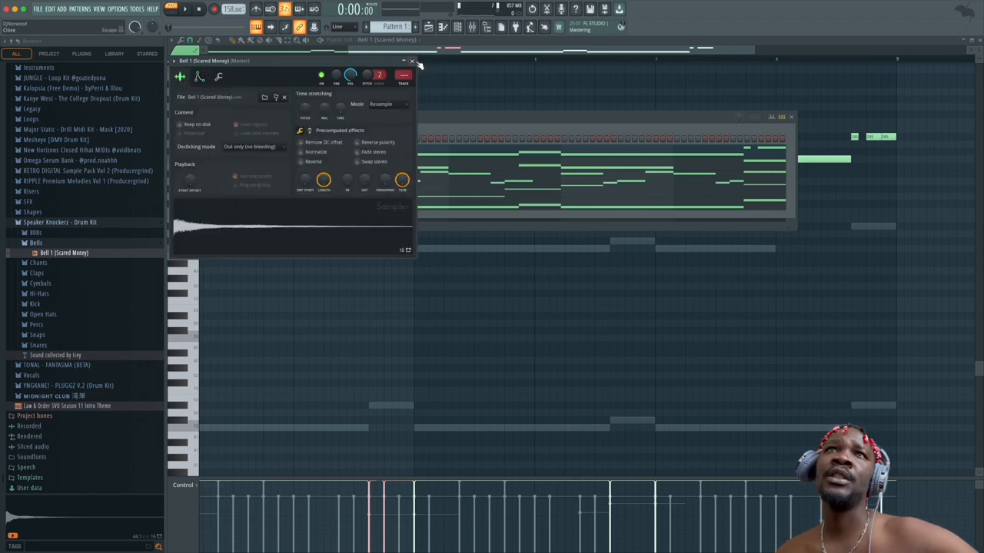
Step: Close the bell Sampler and draw short repeated 808 bass notes, including lower-pitch hits
click(412, 61)
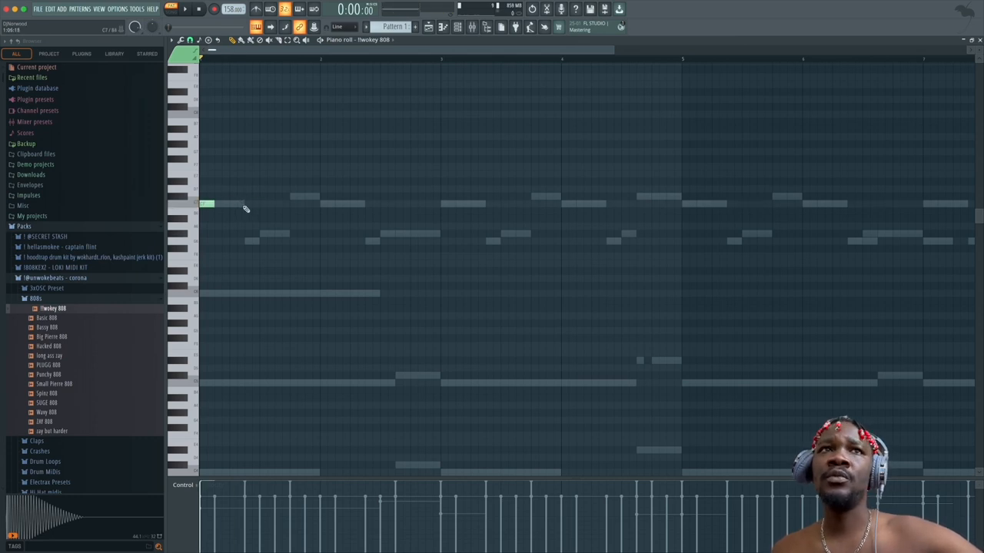
click(250, 204)
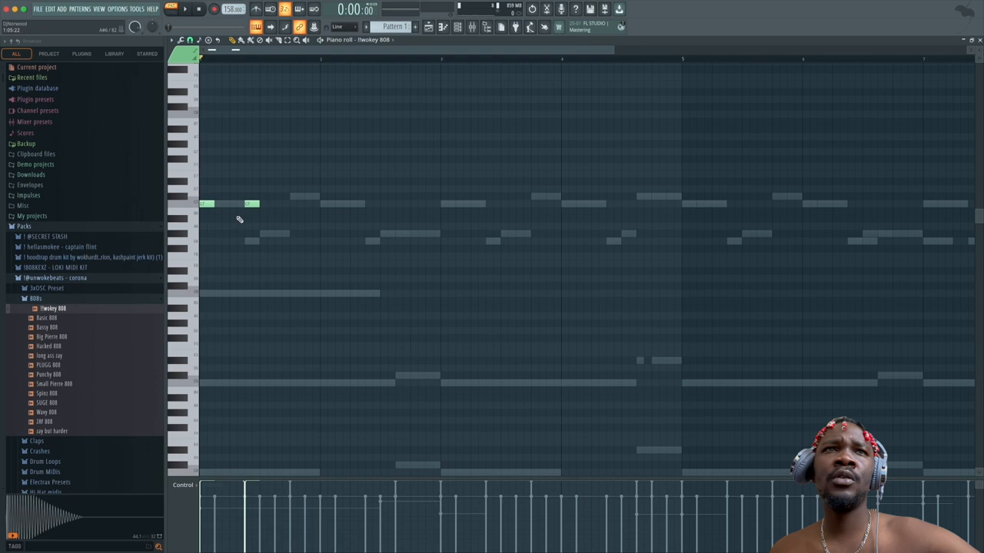
mouse_move(214, 261)
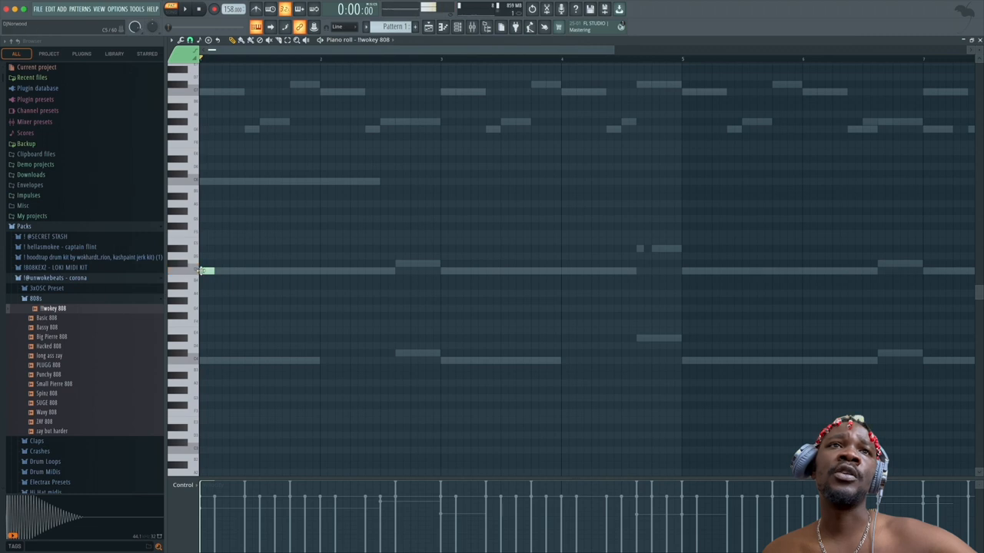
click(252, 271)
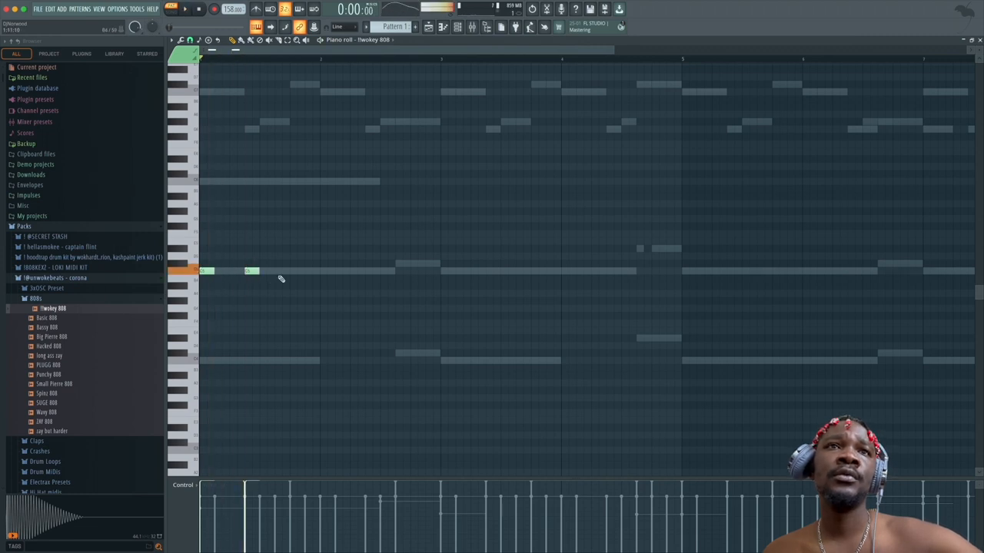
click(296, 271)
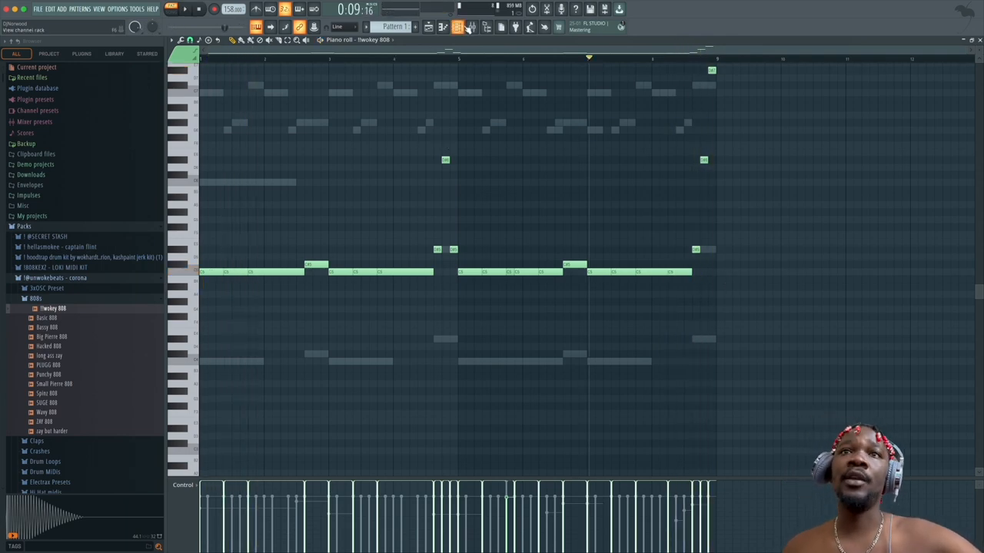
Step: Select the long opening 808 note, then drag GUCCI PYTHON KICK into the Channel rack
click(246, 271)
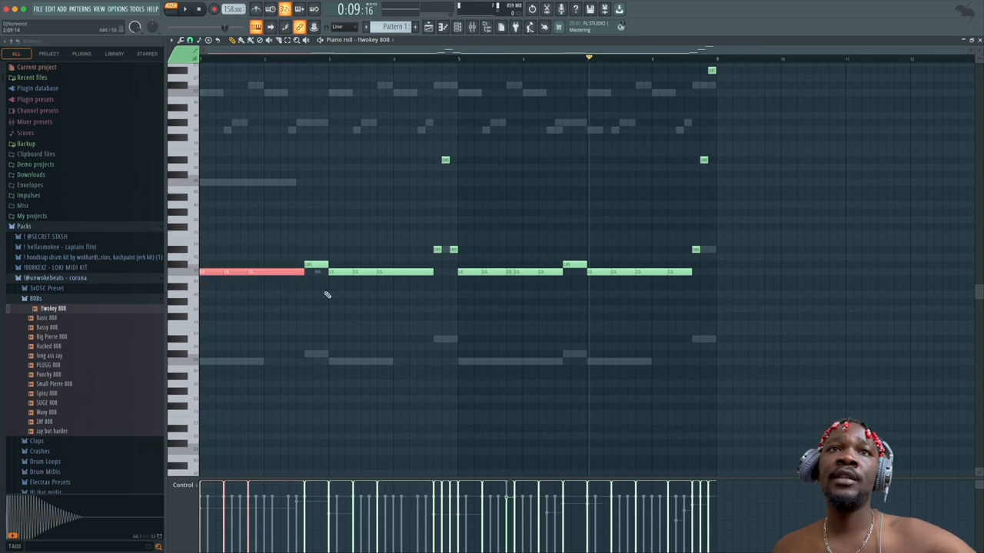
mouse_move(335, 287)
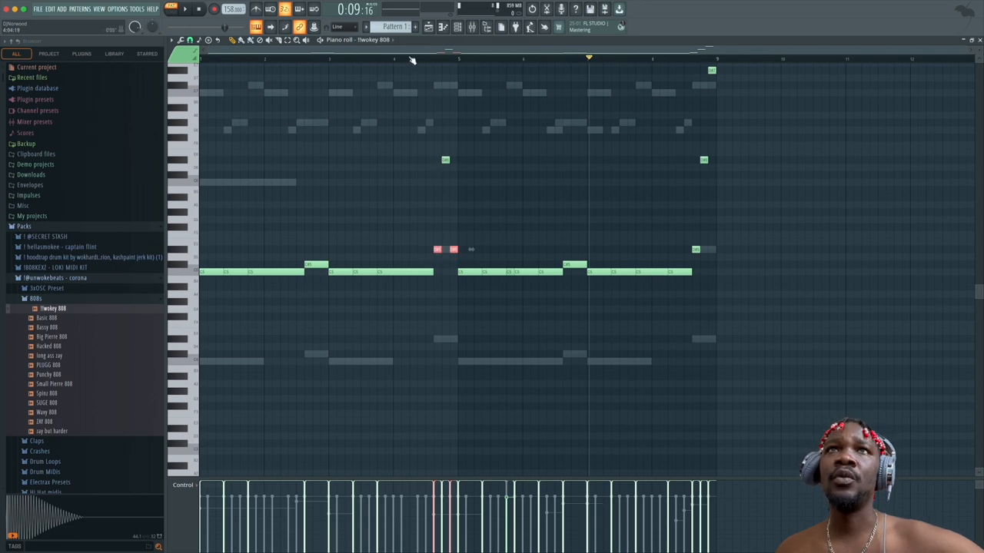
click(380, 59)
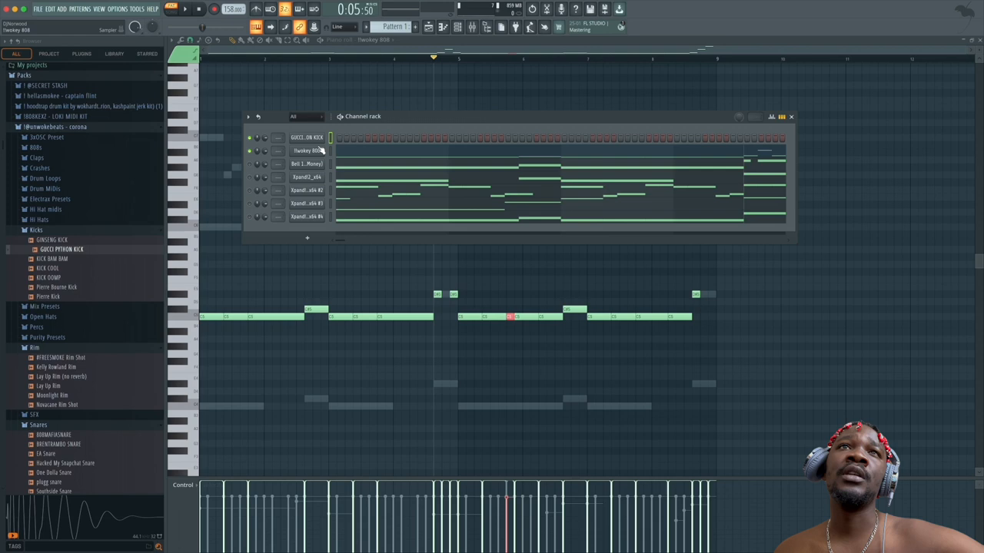
Step: Bring up the GUCCI PYTHON KICK channel's options menu to reach its piano roll
right_click(306, 137)
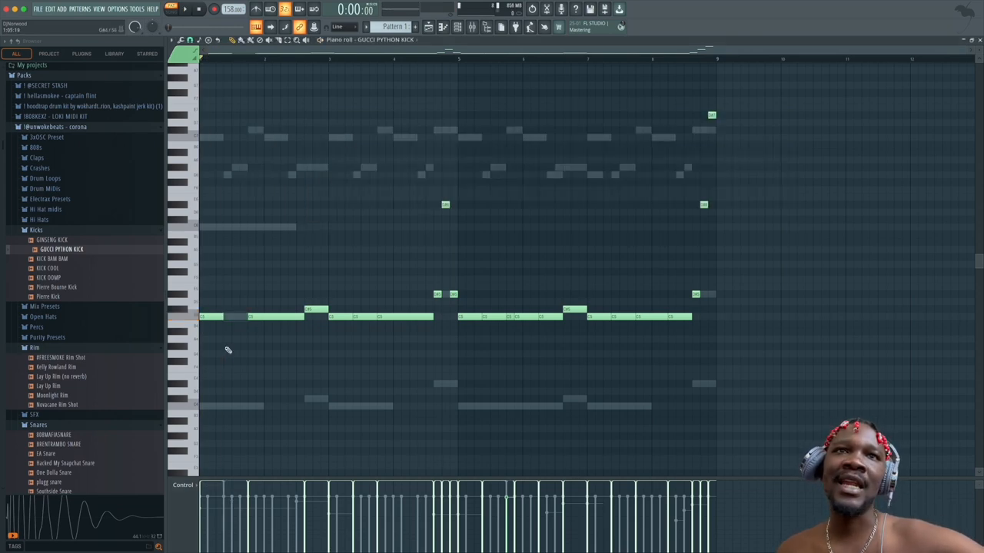
mouse_move(378, 342)
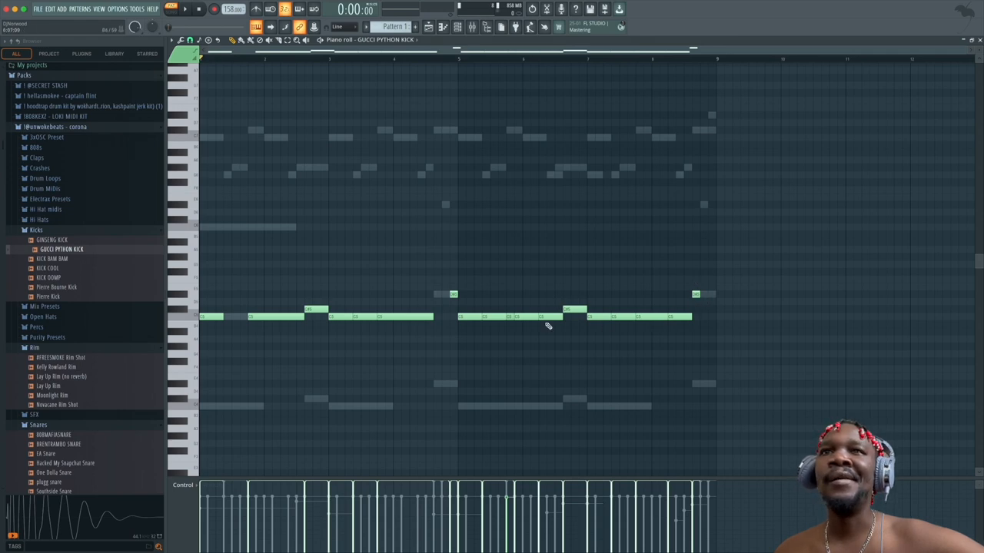
mouse_move(451, 341)
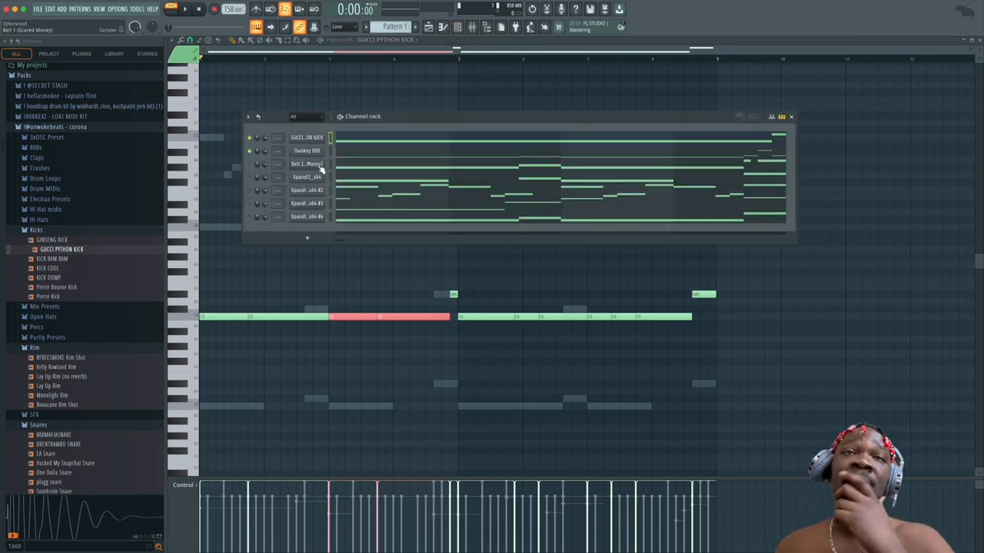
Step: Browse the Hi Hats folder to find a hi-hat sample for the new channel
click(249, 151)
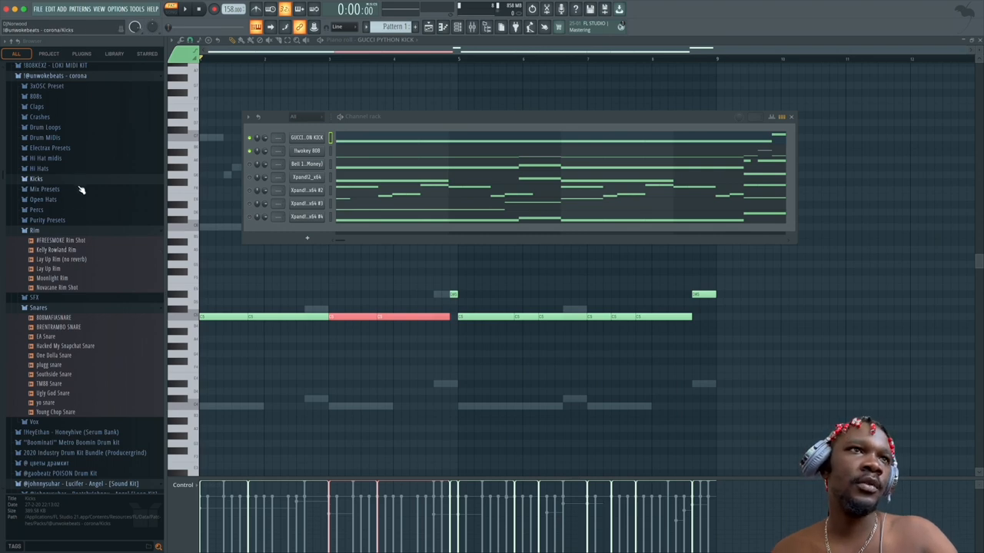
scroll(down, 3)
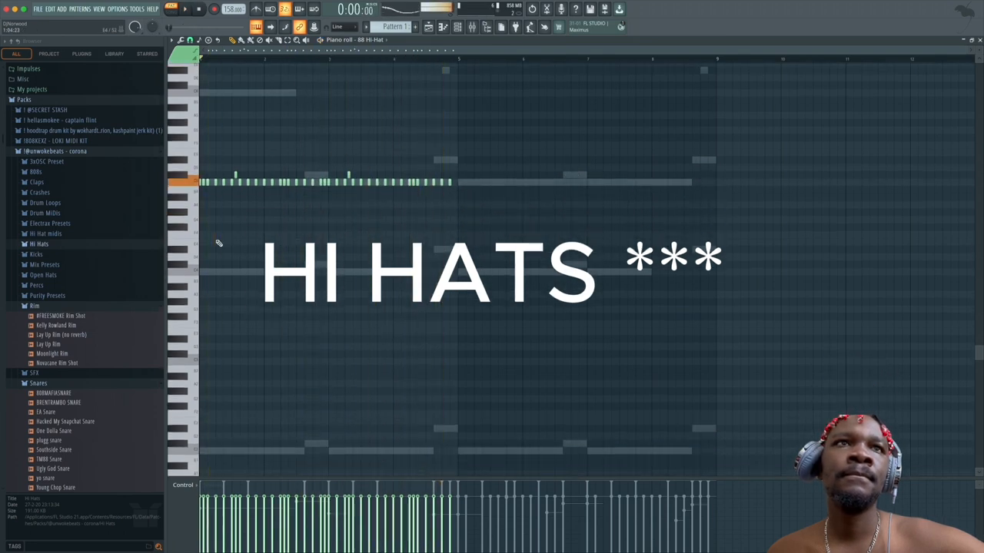
Step: Play back the edited hi-hat pattern to hear how it sounds
key(space)
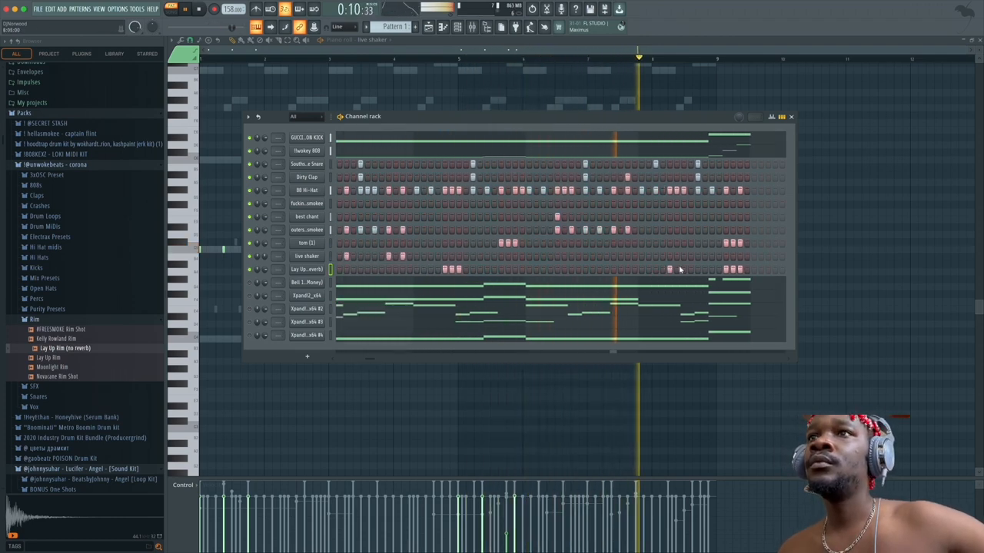
Step: Restart pattern playback from the beginning to hear the rim steps with the full drum layout
key(space)
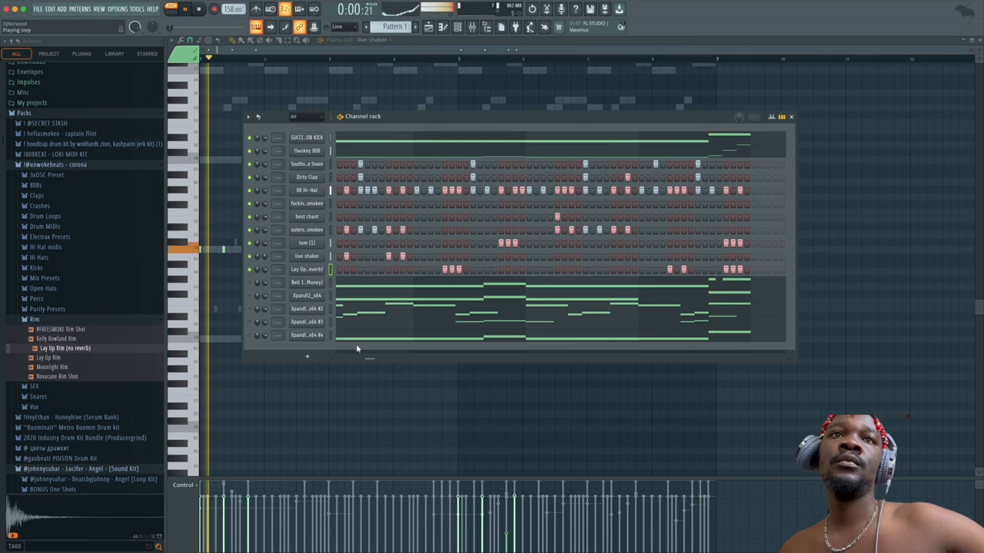